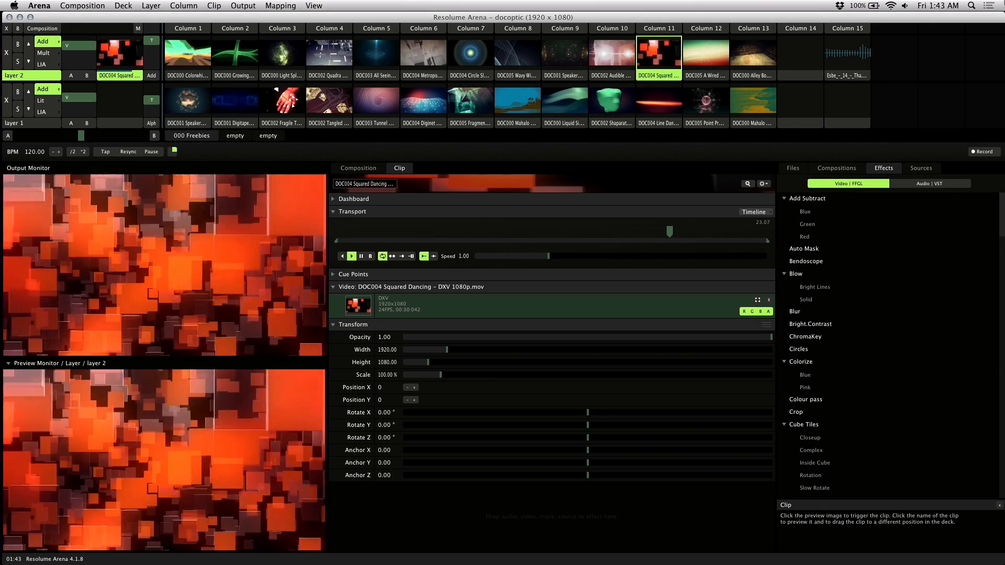
# Briefly play the Esbe Thank You audio clip in layer 2, then clear all layers
pyautogui.click(848, 52)
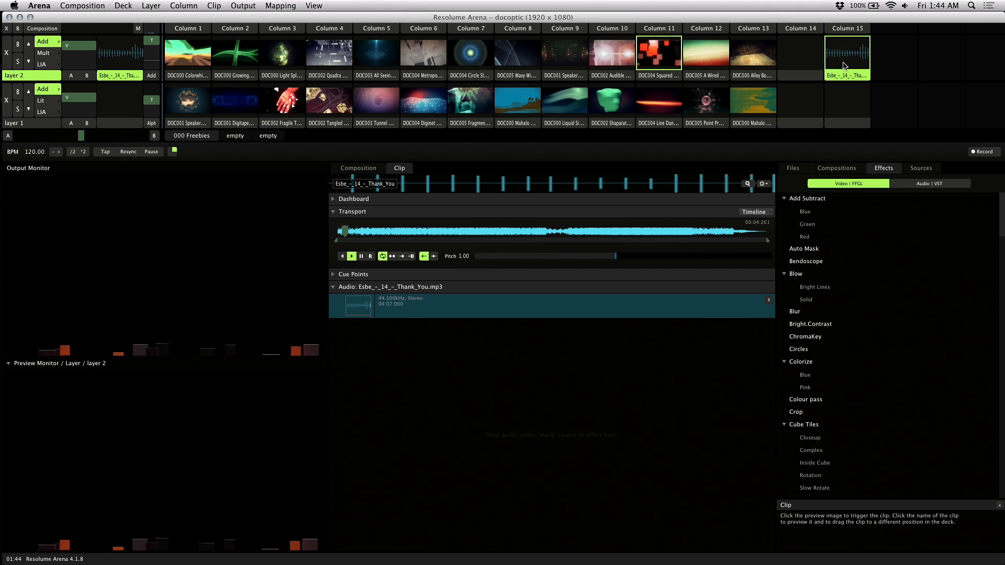
pyautogui.click(705, 100)
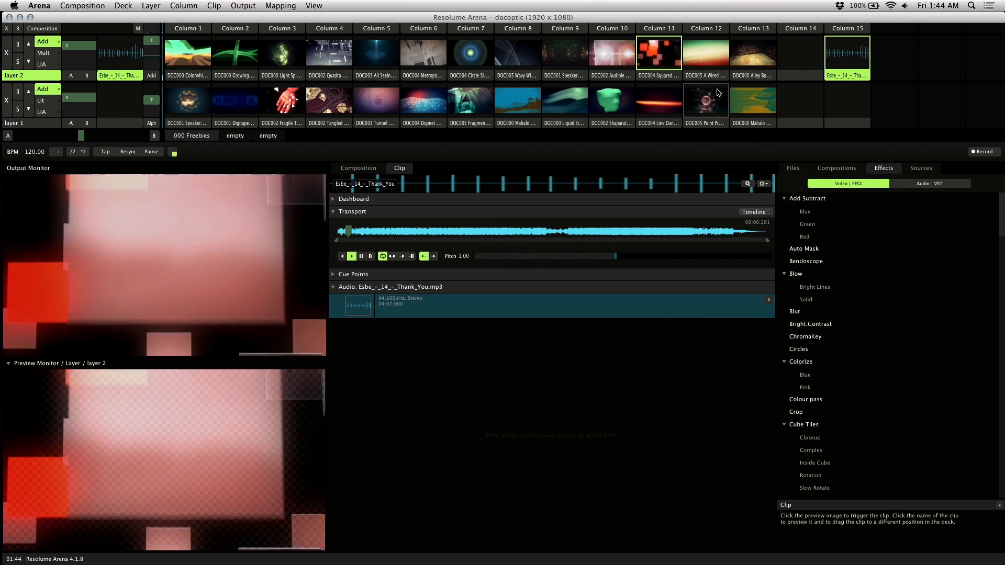
pyautogui.click(659, 52)
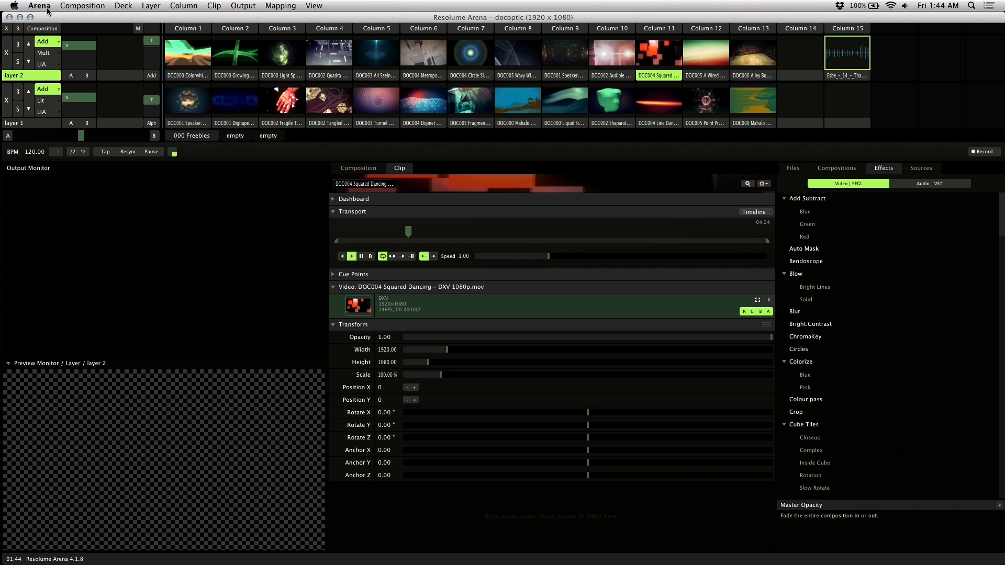
# Set External Audio FFT Input to USB Audio CODEC Inputs 1 & 2, gain near 0.3 dB
pyautogui.click(38, 5)
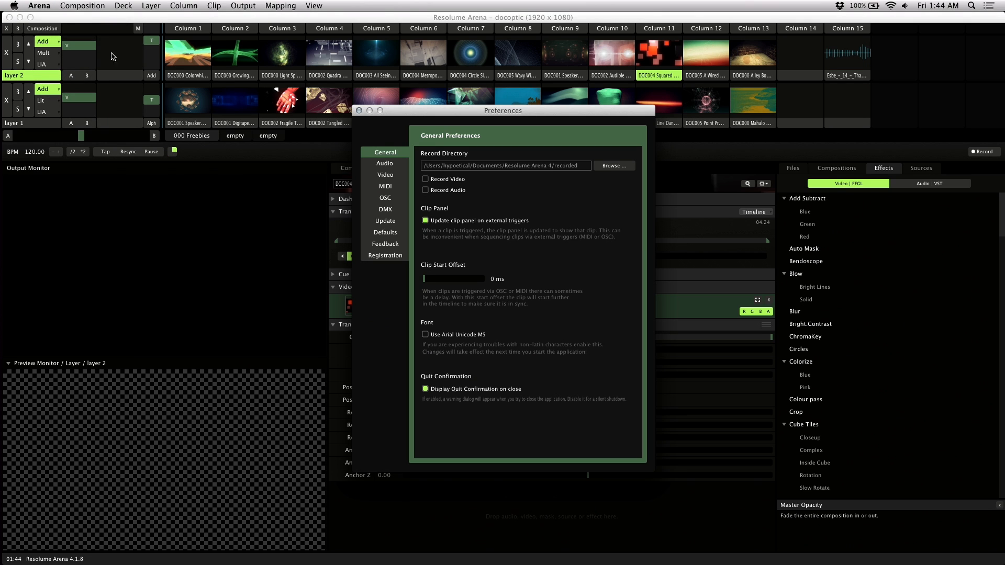
pyautogui.click(385, 163)
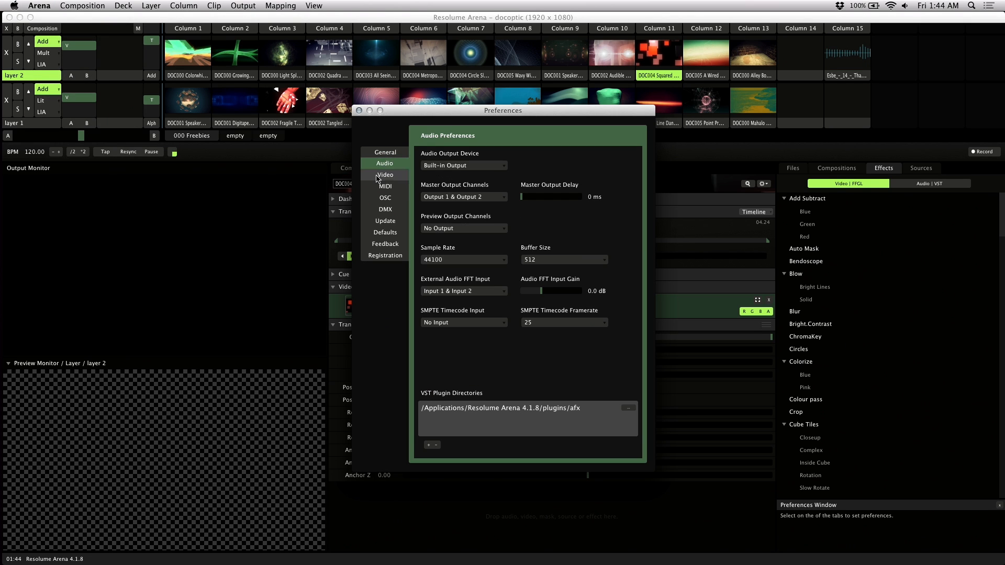
pyautogui.moveTo(471, 280)
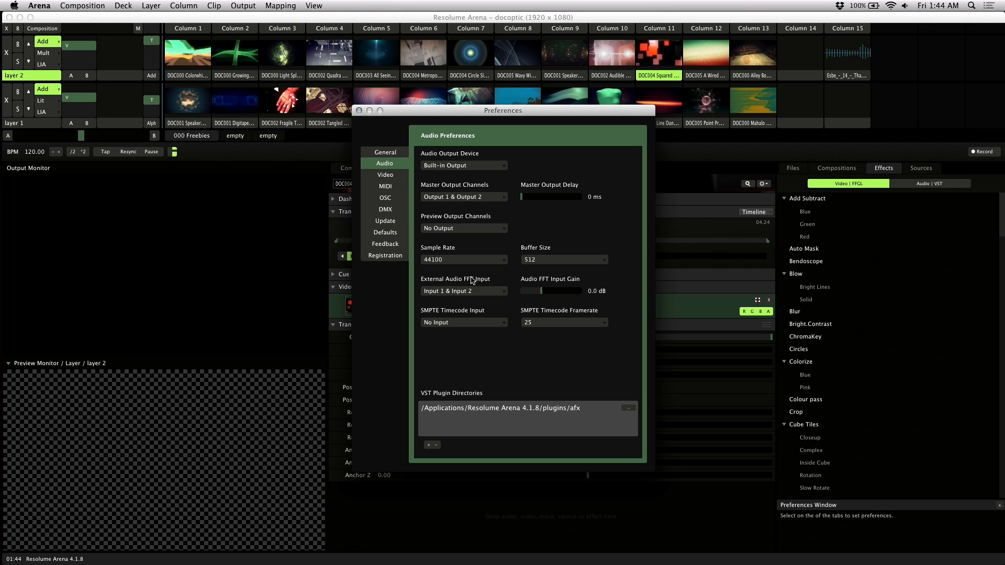
pyautogui.click(463, 292)
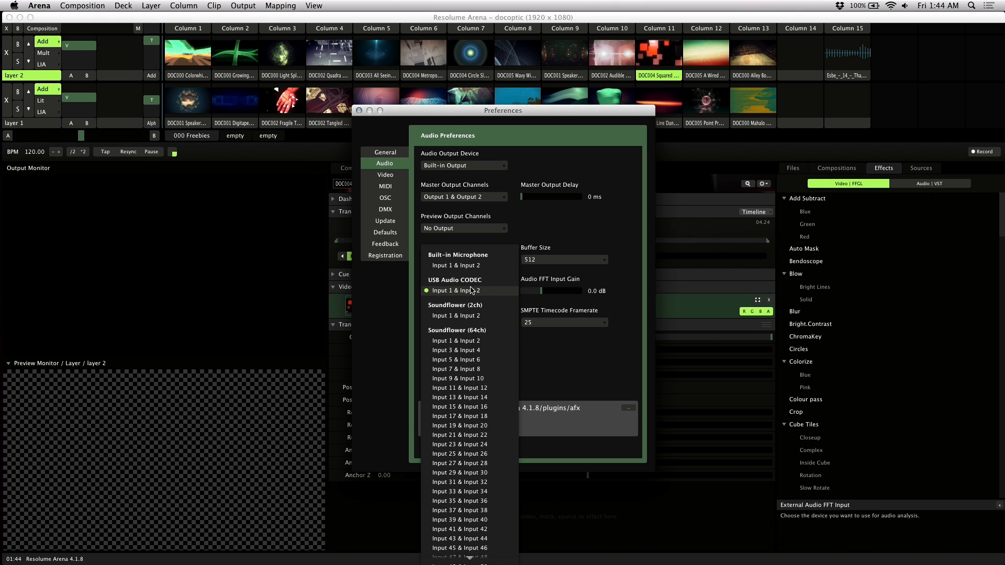
pyautogui.moveTo(472, 293)
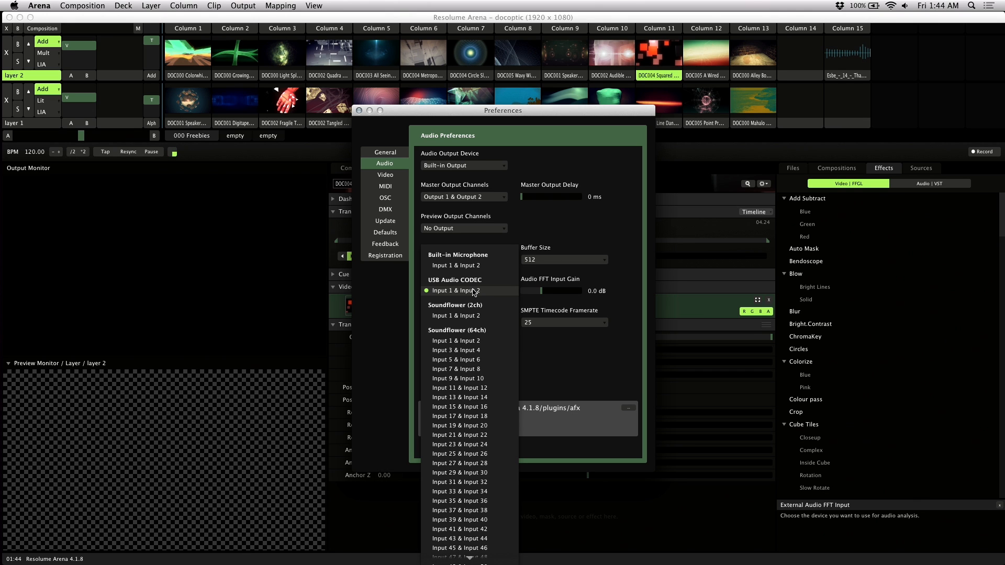
pyautogui.click(455, 291)
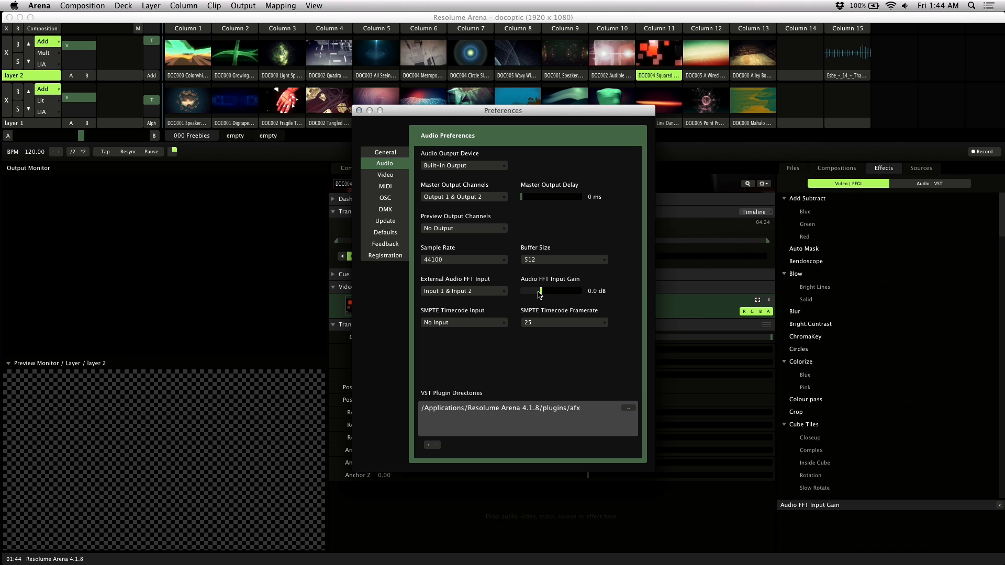
pyautogui.moveTo(540, 291); pyautogui.dragTo(567, 291)
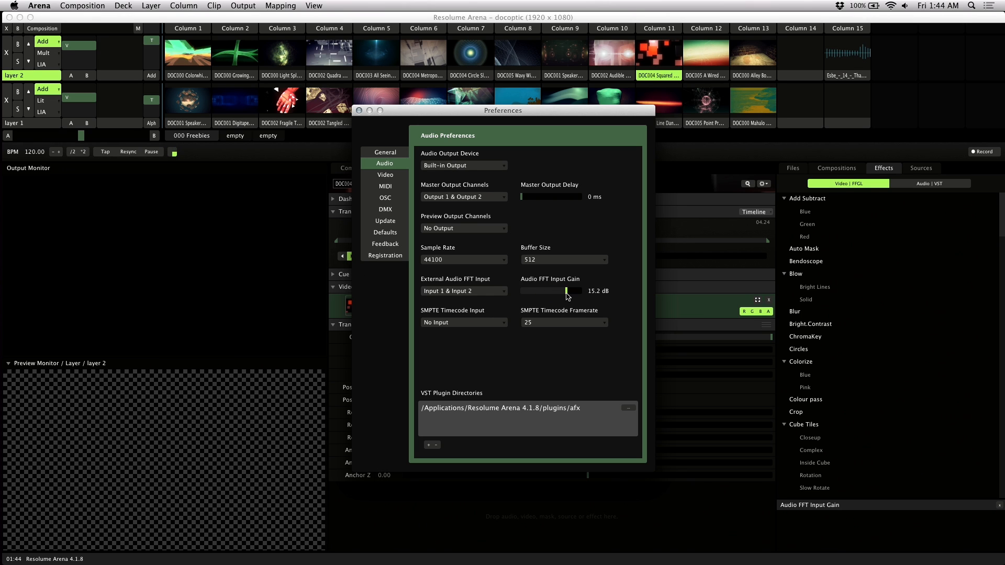
pyautogui.moveTo(566, 291); pyautogui.dragTo(541, 291)
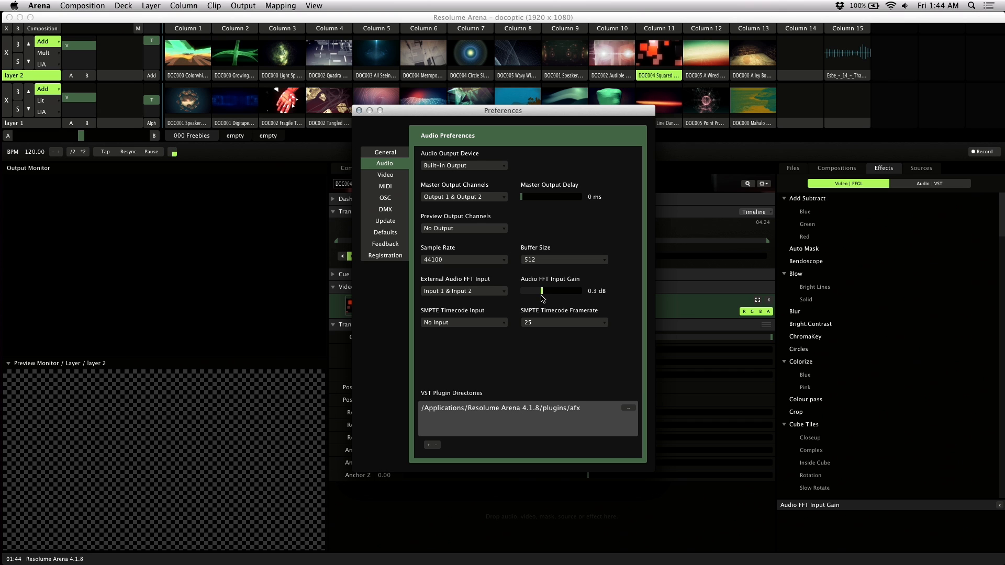
pyautogui.moveTo(561, 290); pyautogui.dragTo(531, 290)
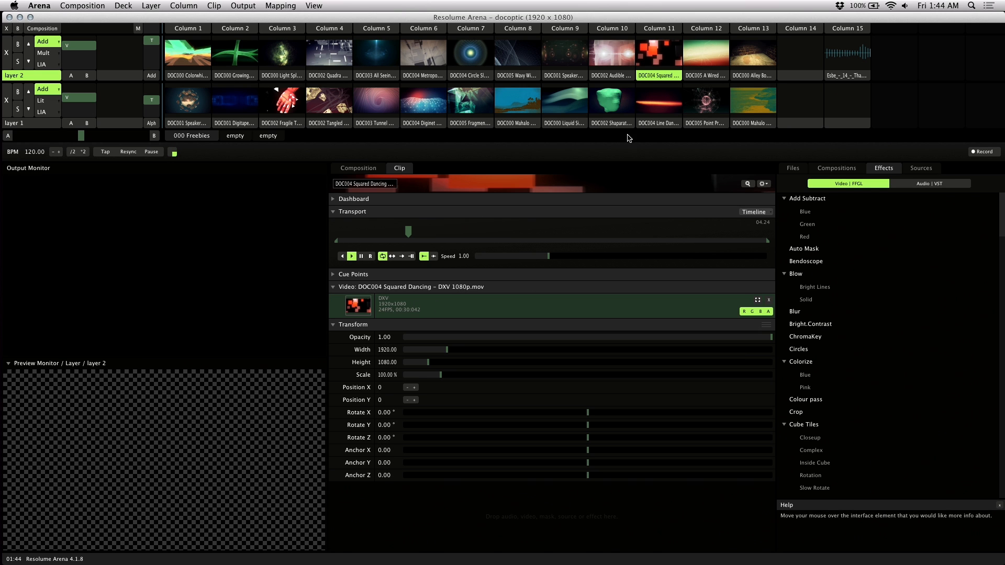
# Launch the Shaparation clip in column 10 of layer 1 and scroll to its effects
pyautogui.click(612, 100)
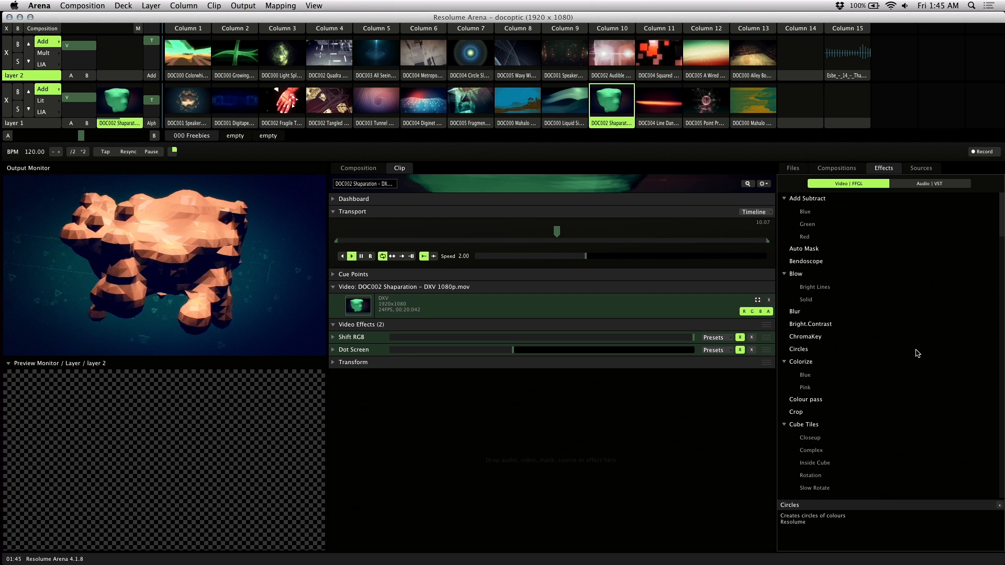
pyautogui.scroll(-3)
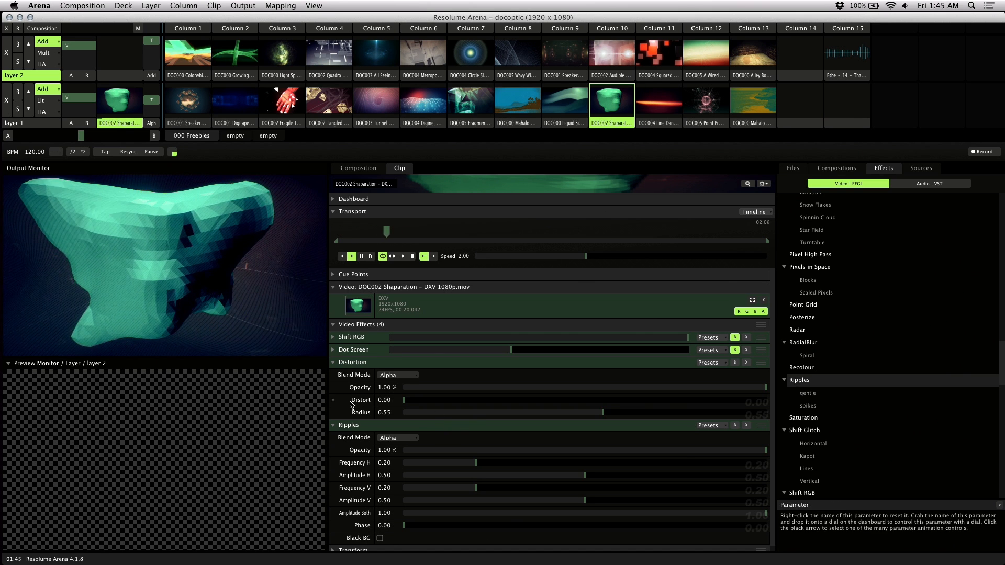
# Test Distortion values, ending at Distort 0 and Radius 0.35
pyautogui.moveTo(405, 400); pyautogui.dragTo(472, 400)
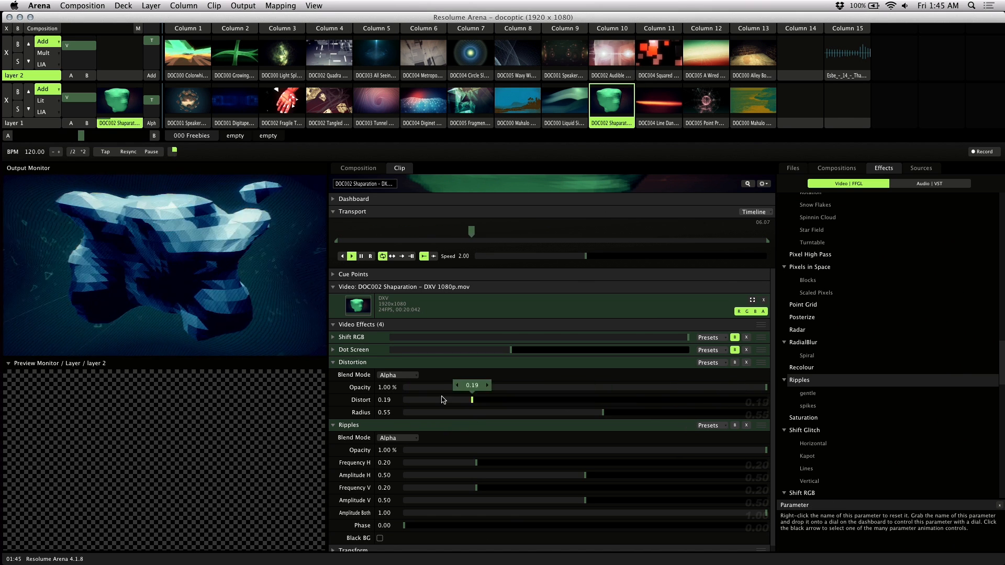
pyautogui.moveTo(471, 400); pyautogui.dragTo(641, 399)
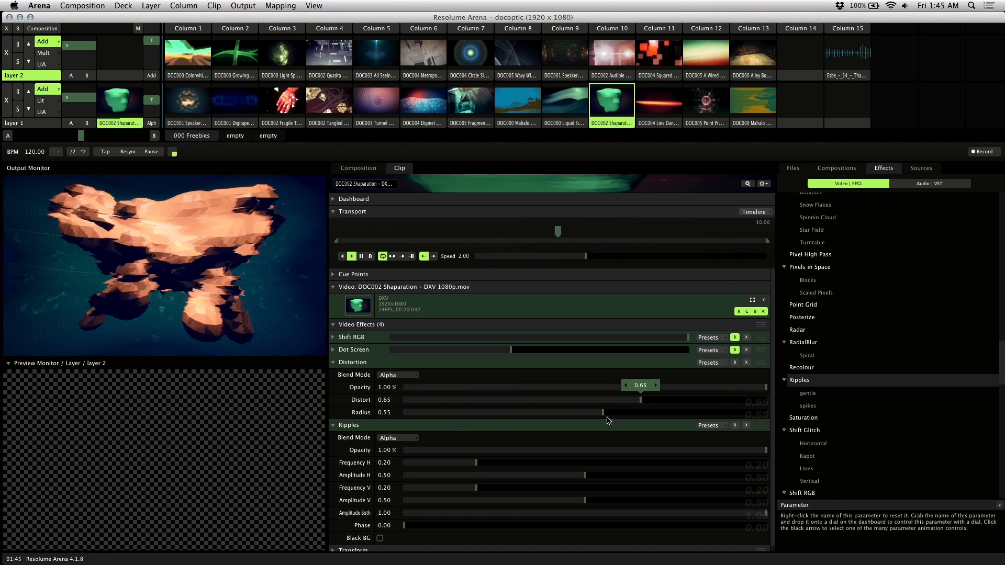
pyautogui.moveTo(620, 412); pyautogui.dragTo(541, 412)
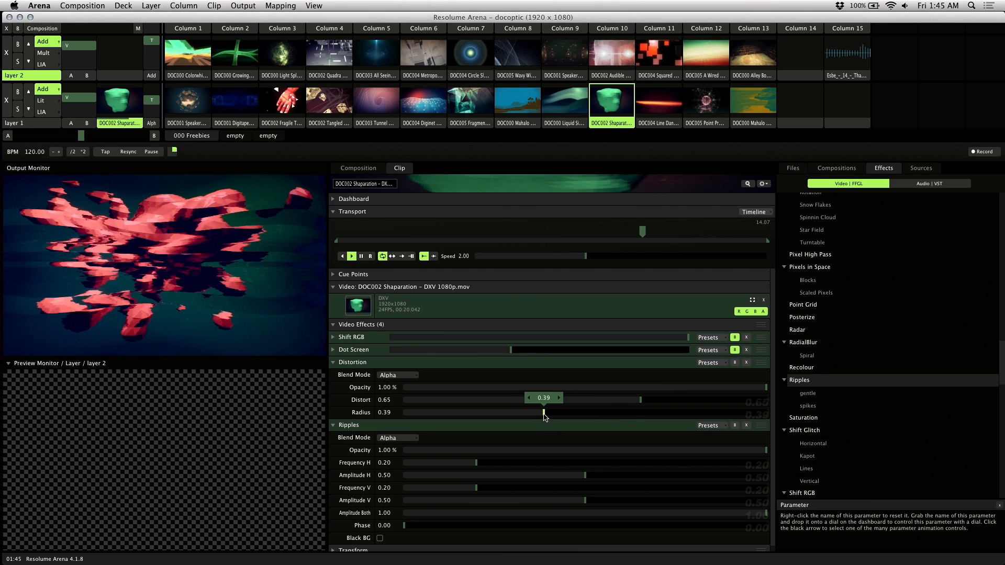
pyautogui.moveTo(545, 399); pyautogui.dragTo(531, 413)
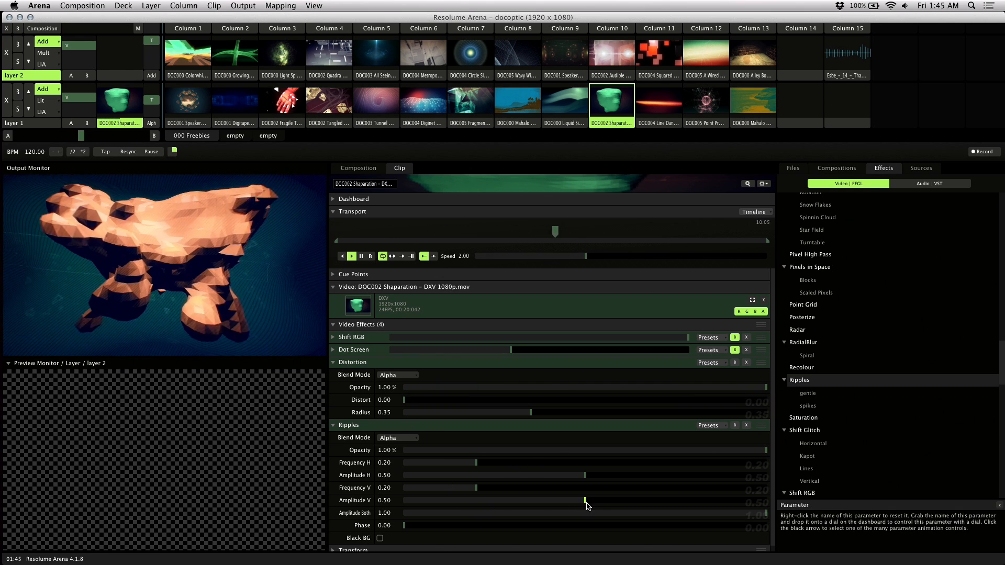
# Set Ripples vertical amplitude to 0.47 and phase to 0.30
pyautogui.moveTo(584, 500); pyautogui.dragTo(687, 500)
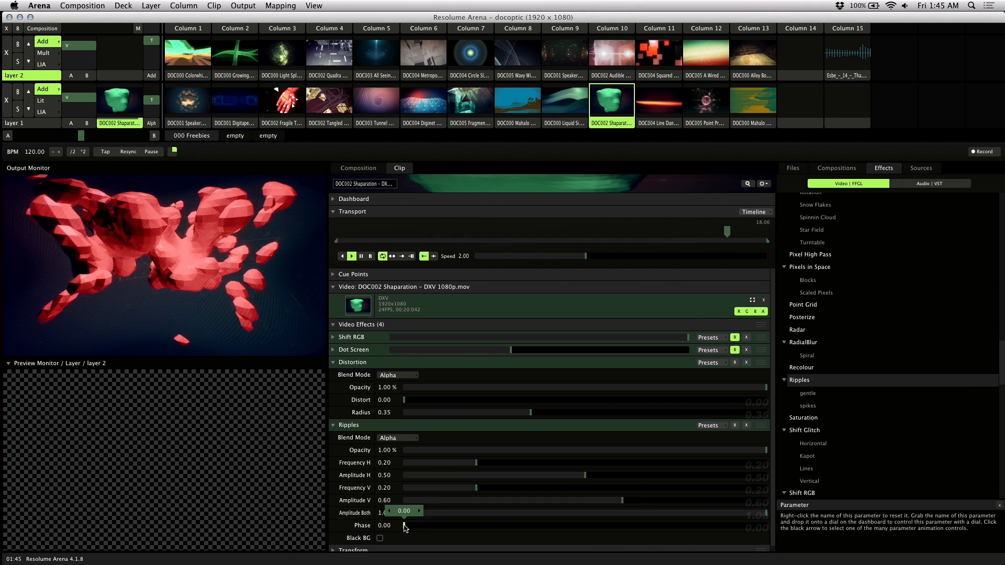
pyautogui.moveTo(414, 525); pyautogui.dragTo(490, 525)
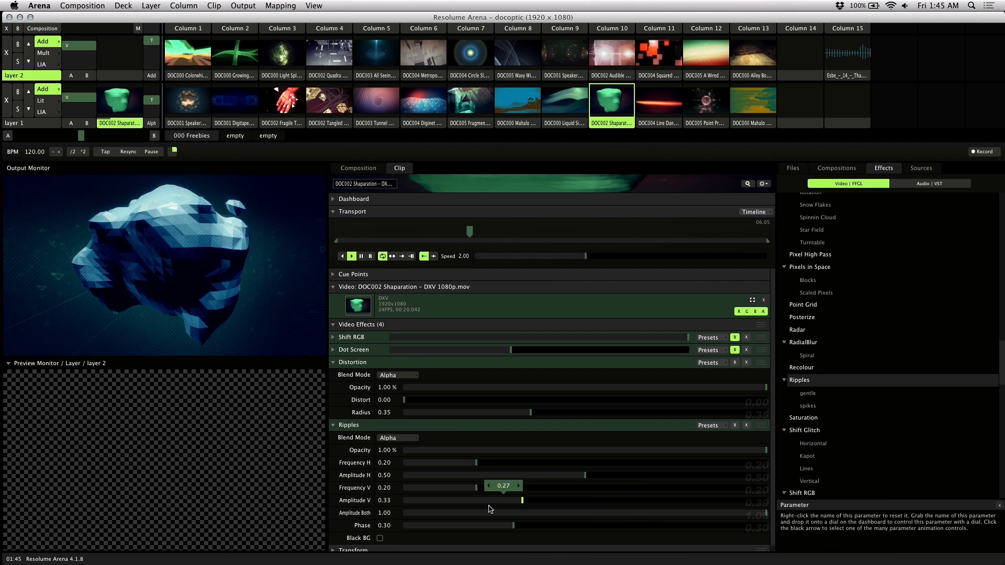
pyautogui.moveTo(522, 500); pyautogui.dragTo(577, 500)
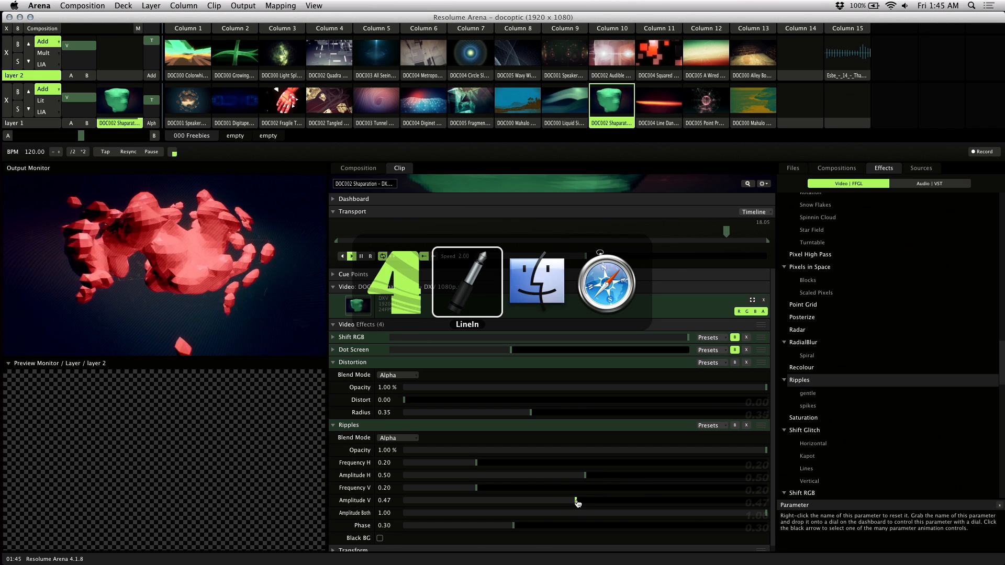
# Switch the Distort parameter to Audio FFT animation mode
pyautogui.click(468, 282)
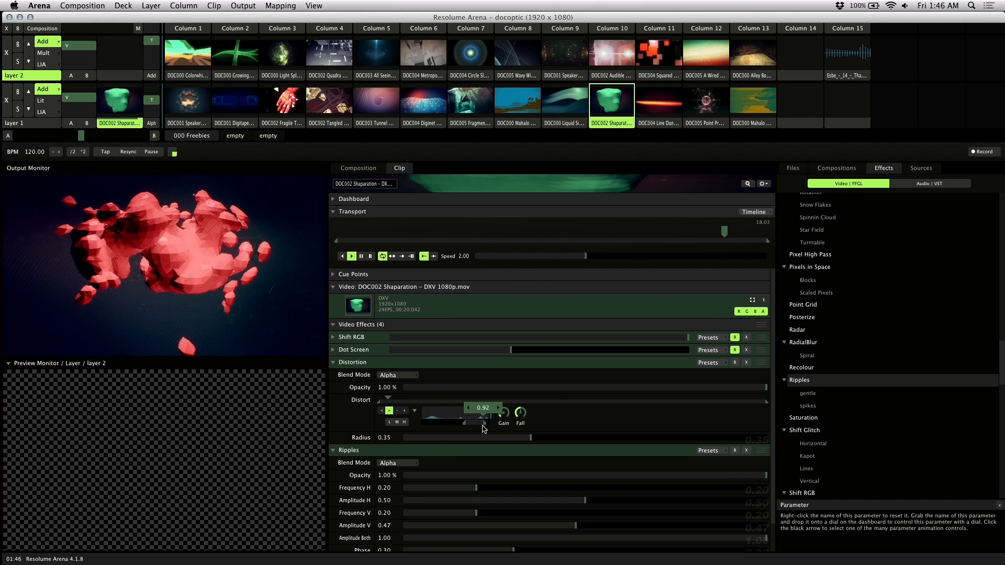
# Adjust the frequency band handles on the spectrum display driving Distort
pyautogui.moveTo(483, 422); pyautogui.dragTo(462, 422)
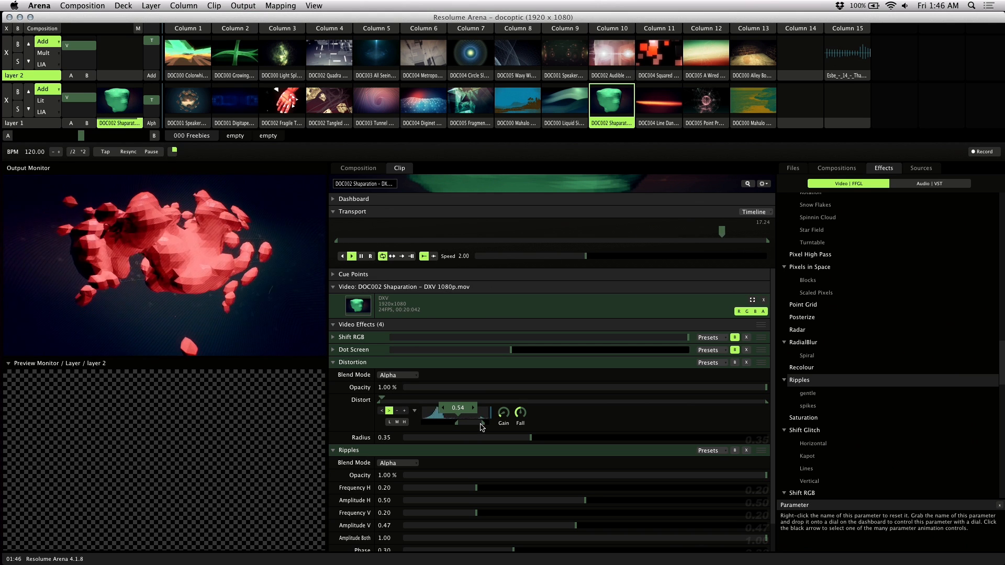
pyautogui.moveTo(457, 422); pyautogui.dragTo(480, 422)
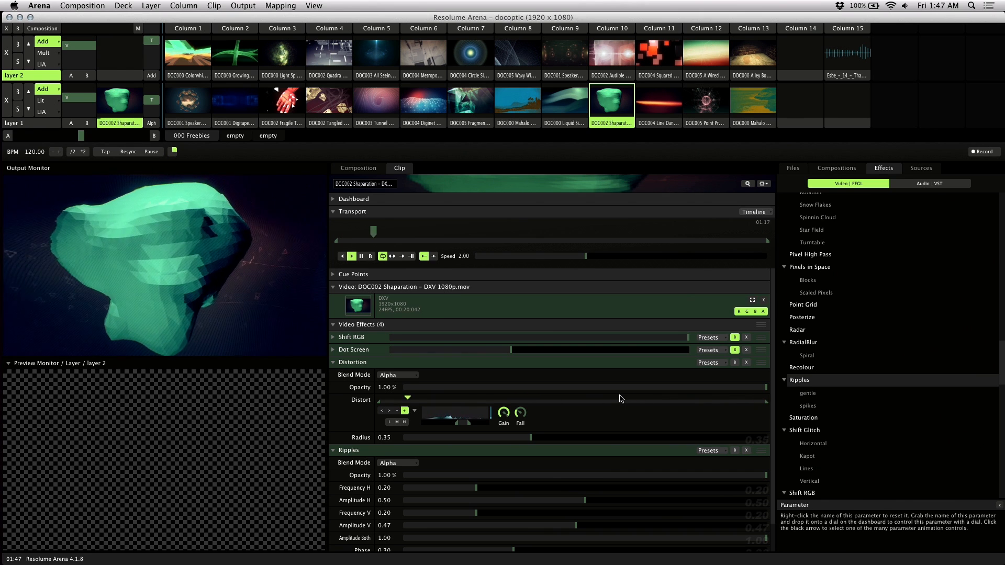
# Move the Distort slider's range end marker to the far right
pyautogui.click(388, 411)
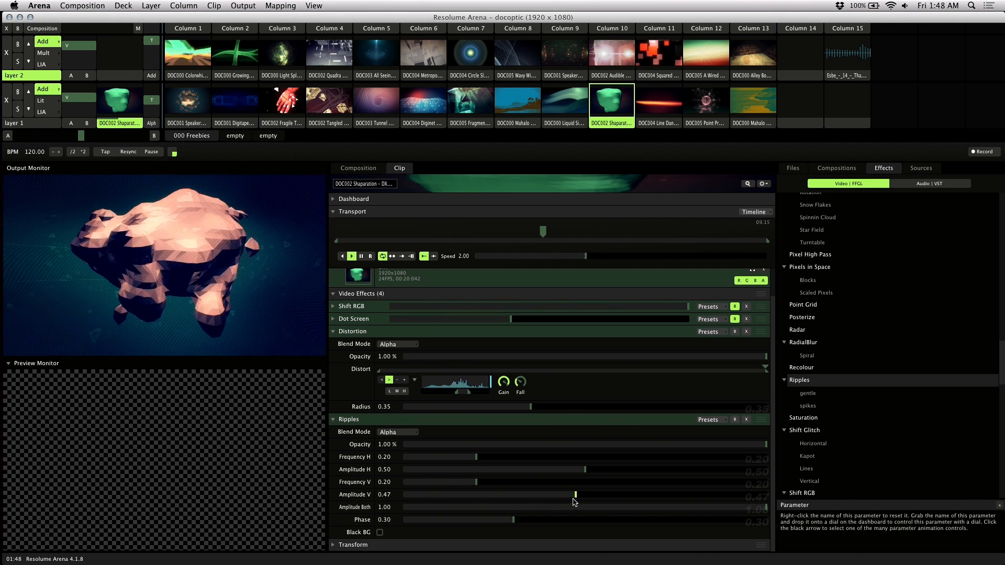
# Set the Amplitude V slider range for audio-driven ripples
pyautogui.moveTo(575, 495); pyautogui.dragTo(558, 494)
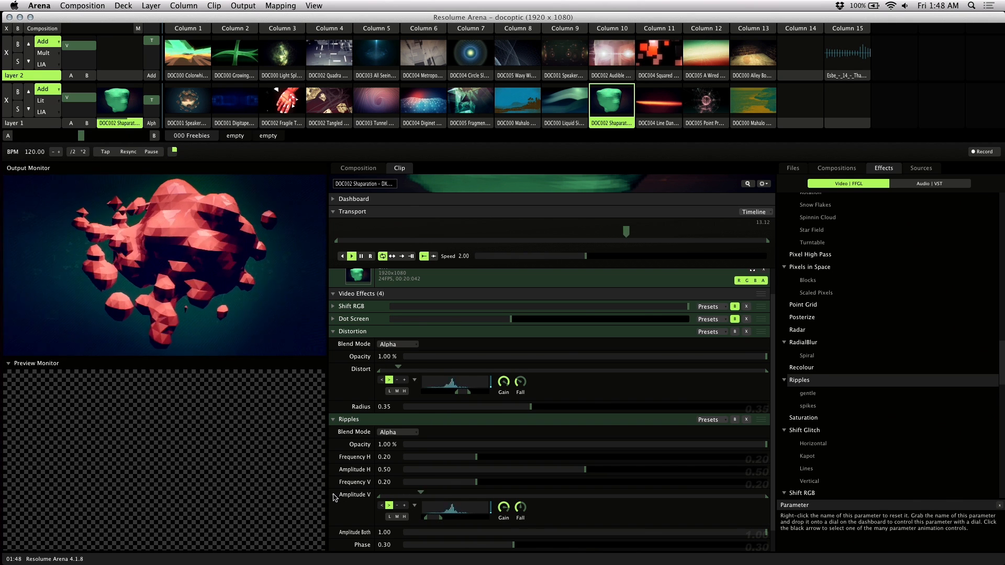
# Trigger the Speakerdots clip in column 9 of layer 2 and view its clip settings
pyautogui.click(415, 506)
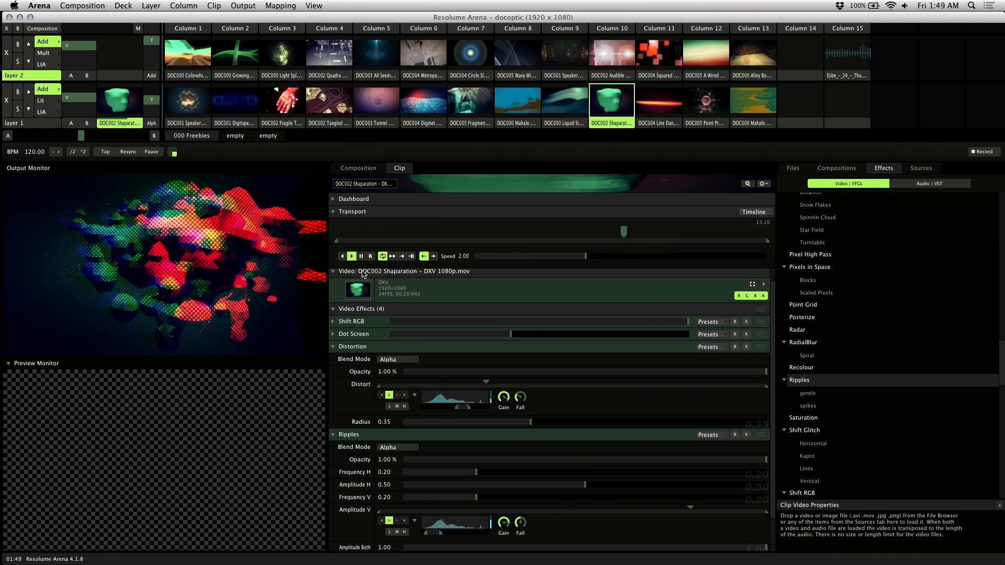
pyautogui.click(565, 53)
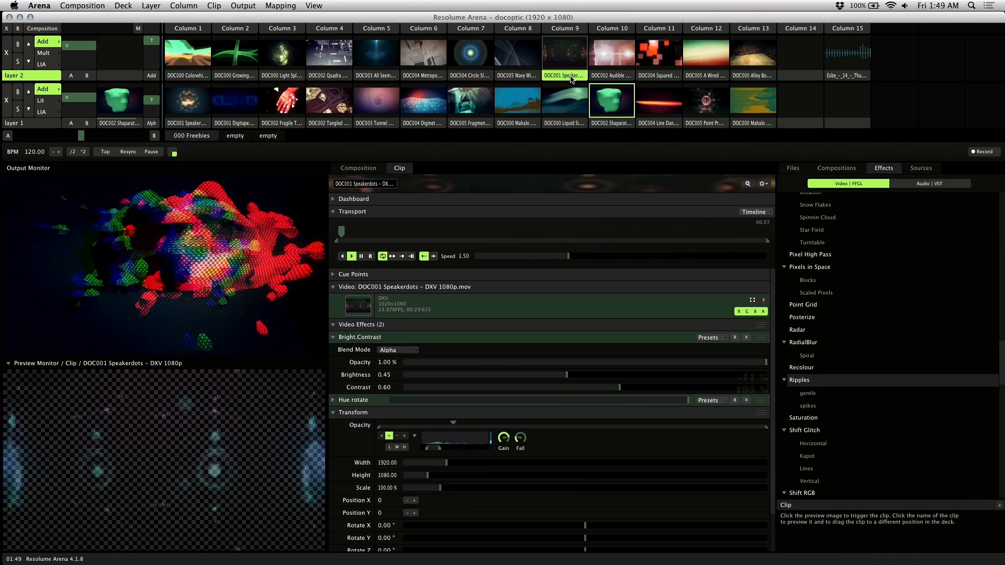